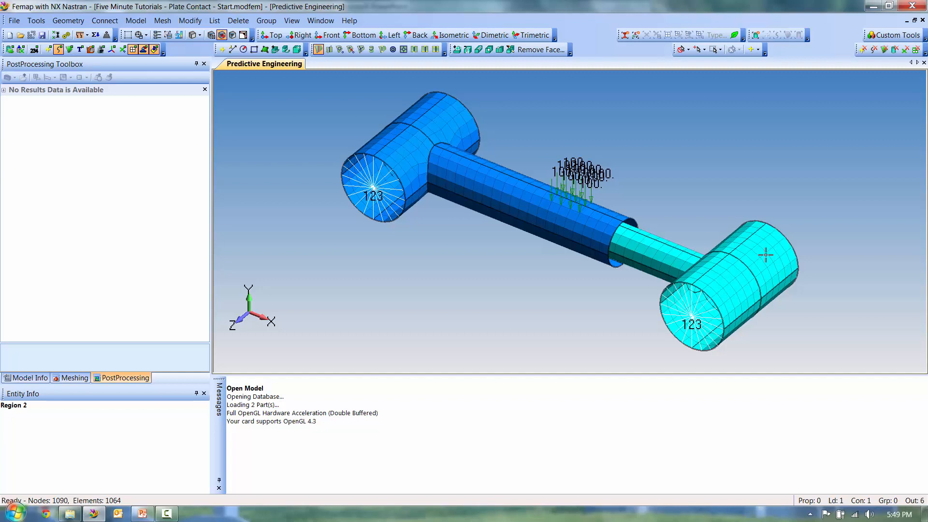
mouse_move(620, 197)
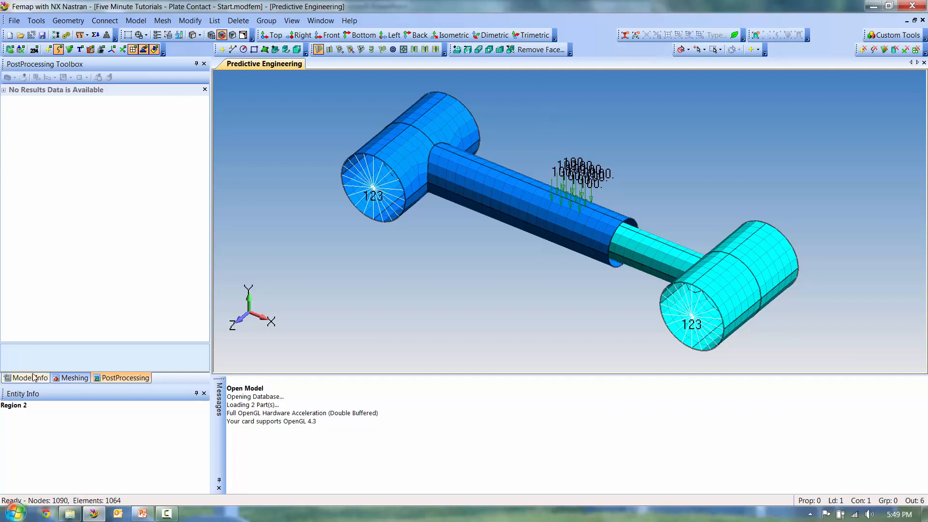
- Show the Model Info tree for the Plate Contact model
left_click(28, 378)
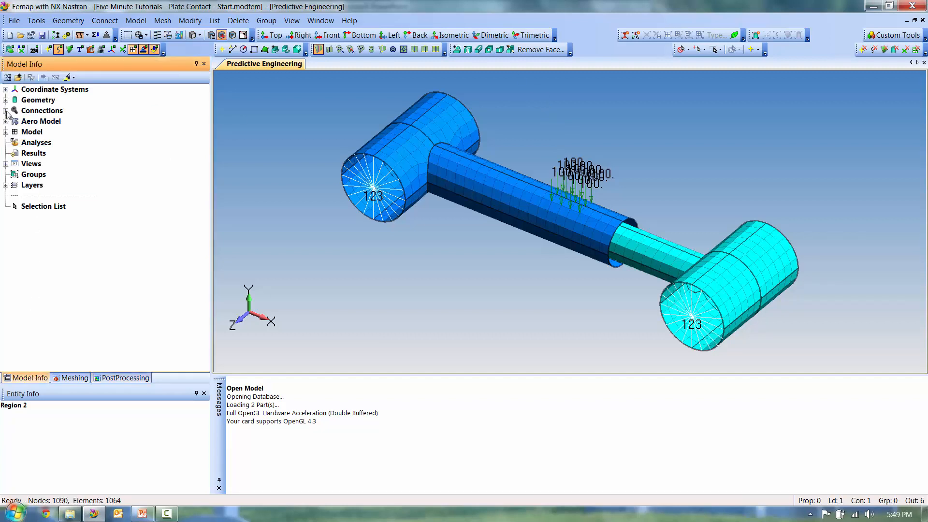
- Create connection property 1 with default contact values, titled 'Frictionless Contact'
right_click(42, 121)
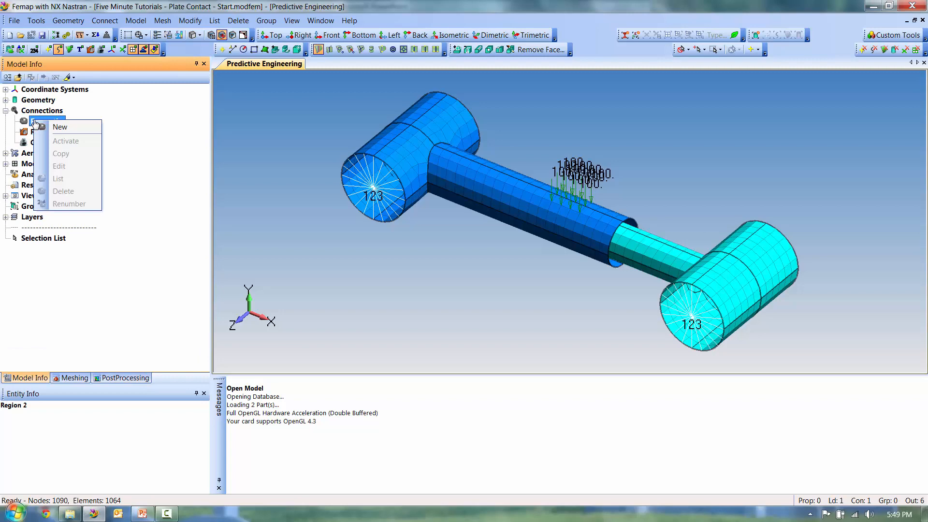
left_click(59, 127)
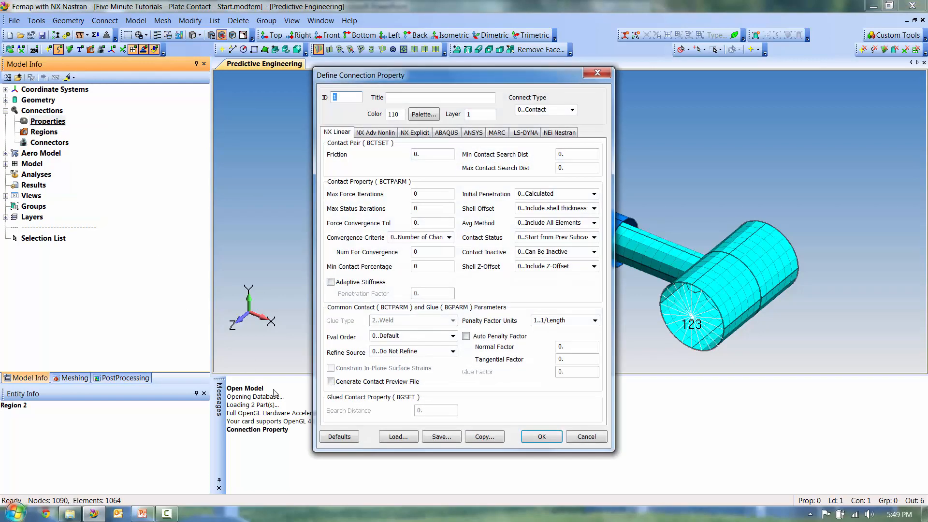
left_click(338, 436)
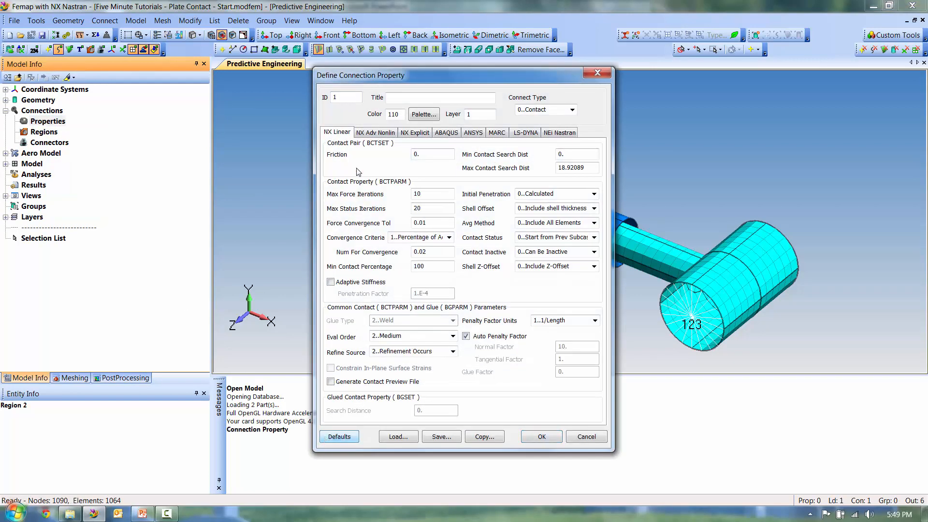
type("Fr")
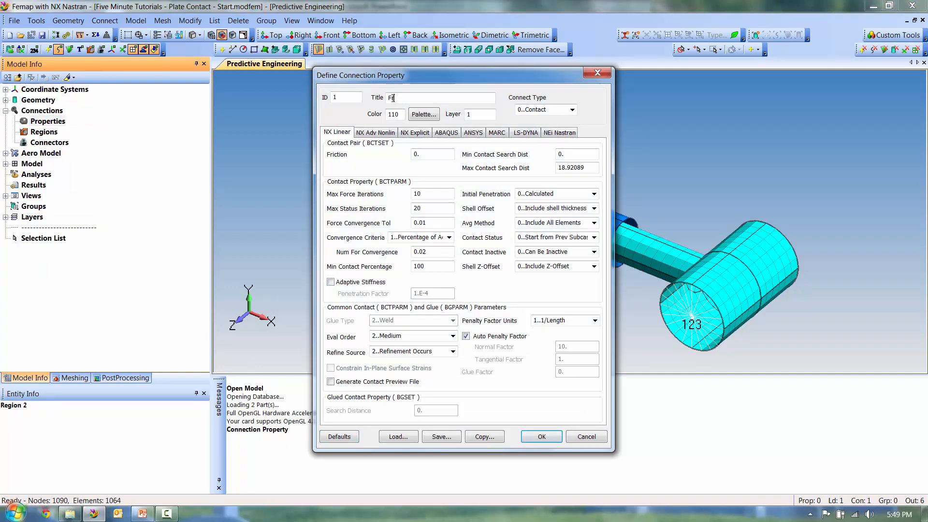
type("rictionless Contact")
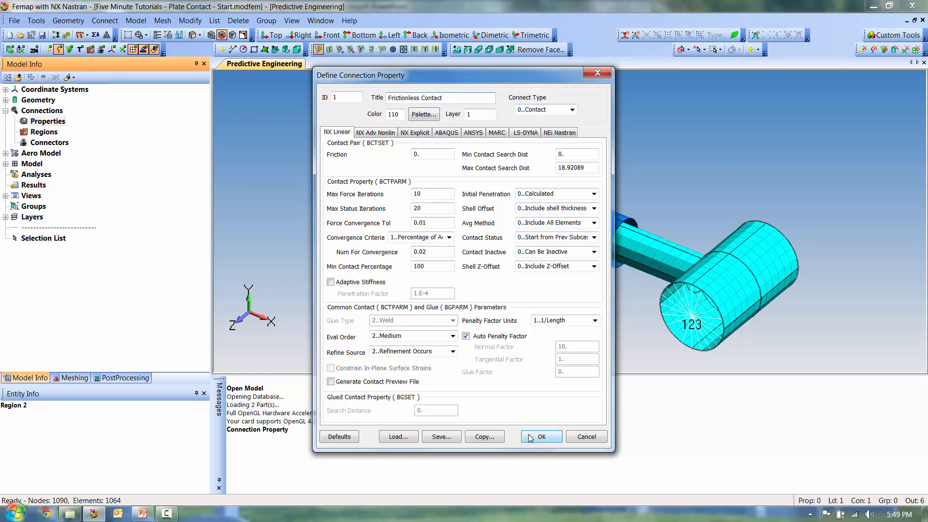
left_click(539, 436)
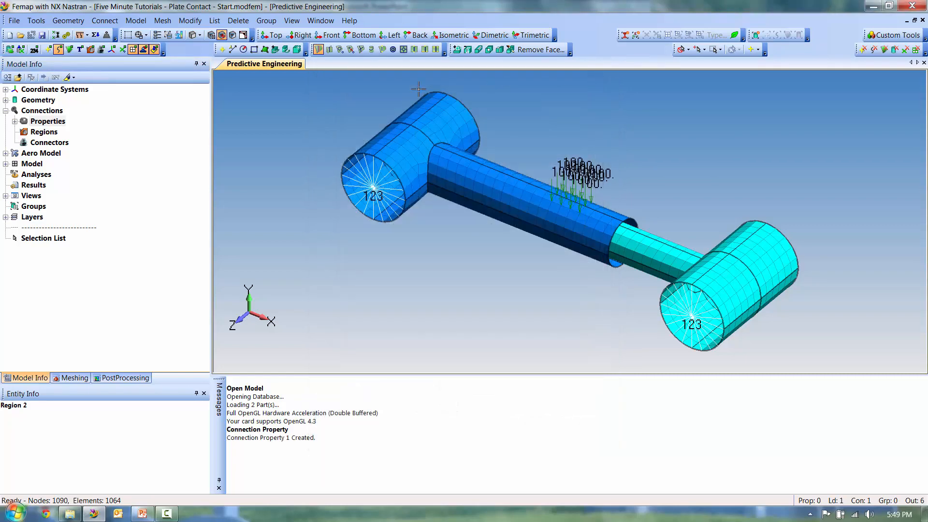
- Start connection region 'Inner Tube' from surfaces 3, 4, 23 and 24
right_click(43, 131)
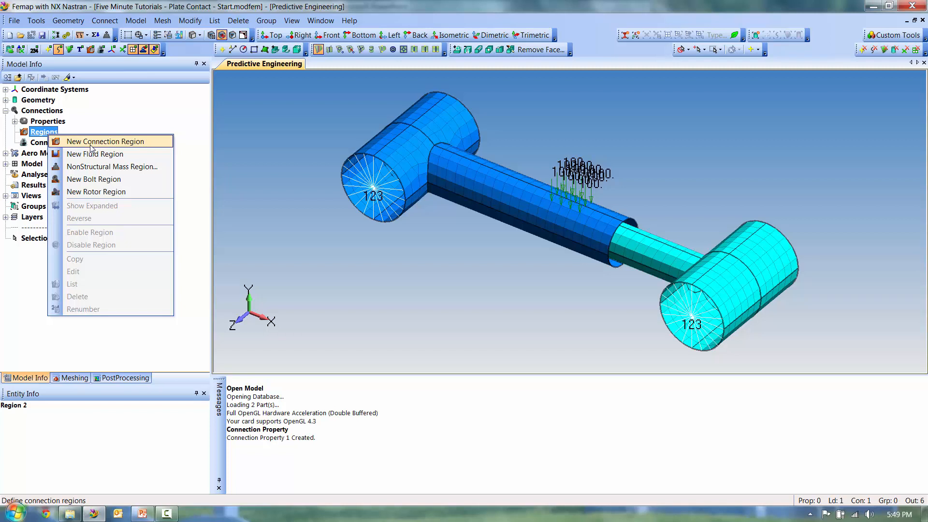
left_click(108, 141)
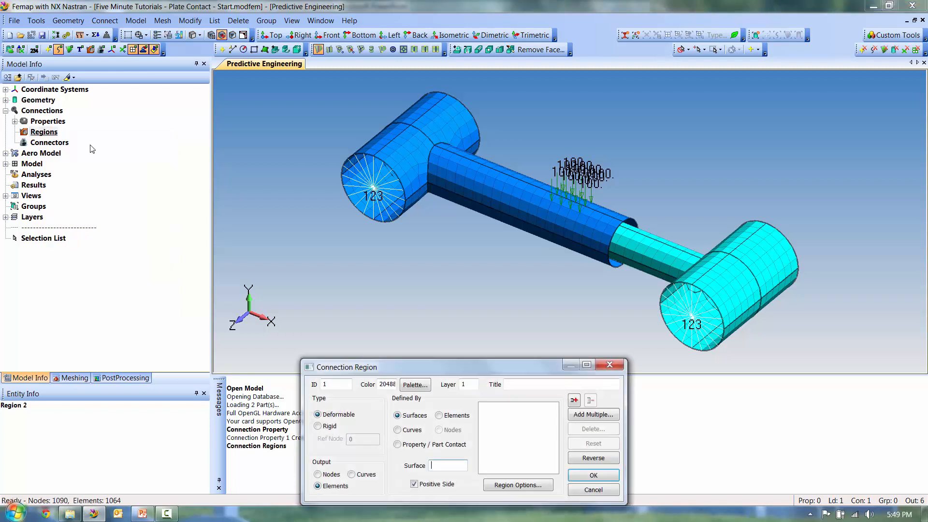
left_click(382, 177)
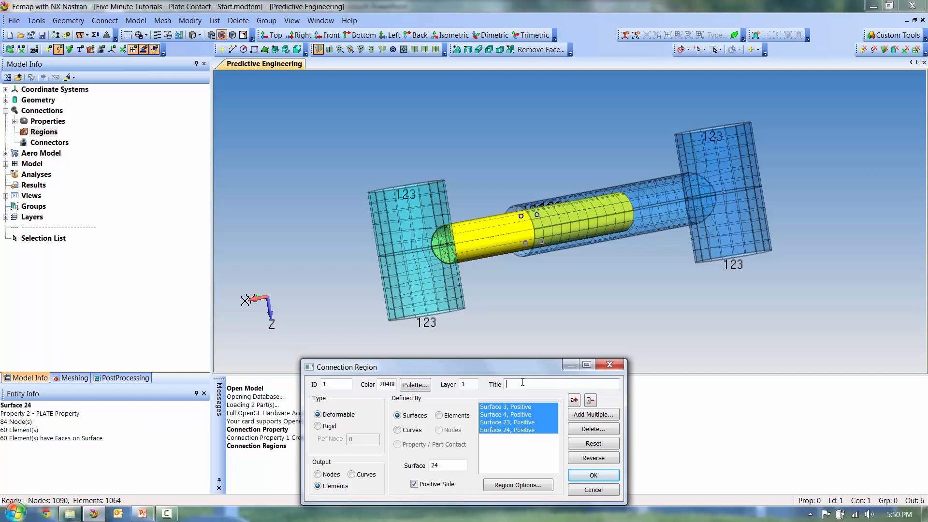
type("Inner Tube")
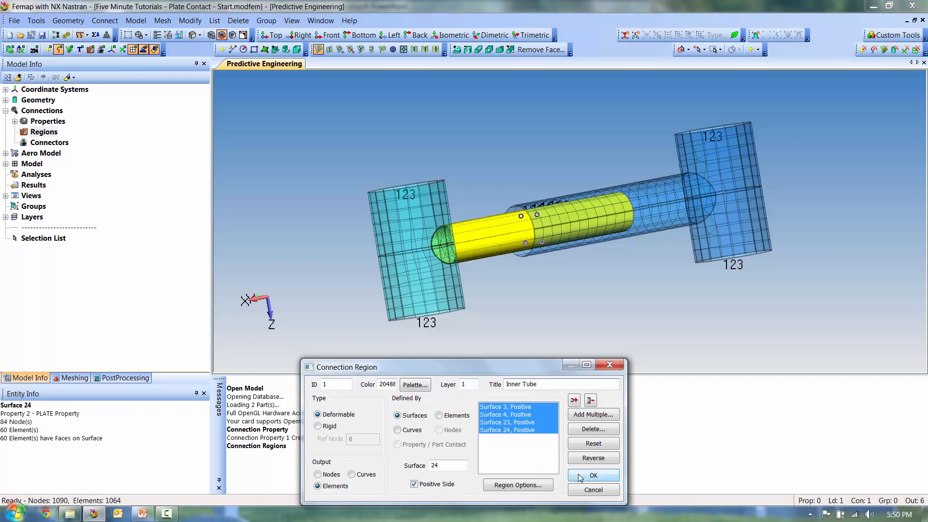
- Save Inner Tube, then define region 'Outer Tube' from surfaces 31, 32, 2 and 1
left_click(593, 475)
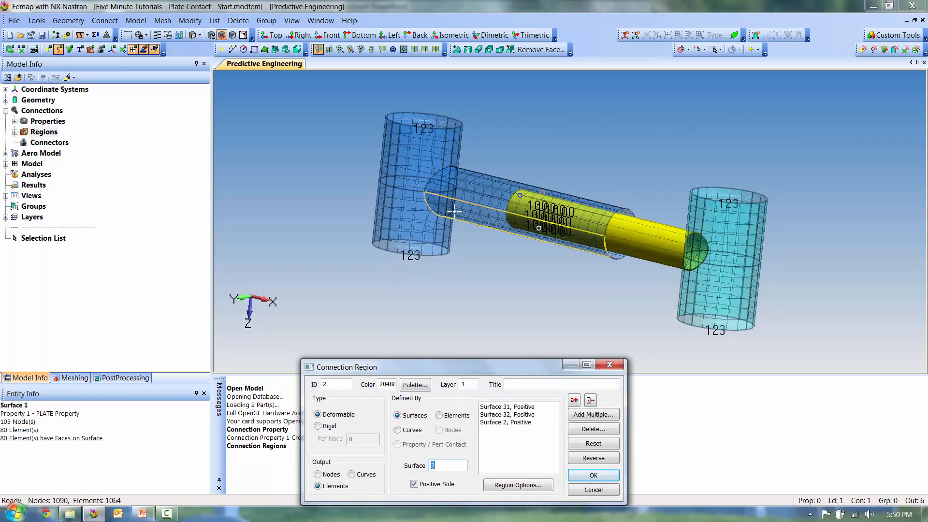
left_click(506, 406)
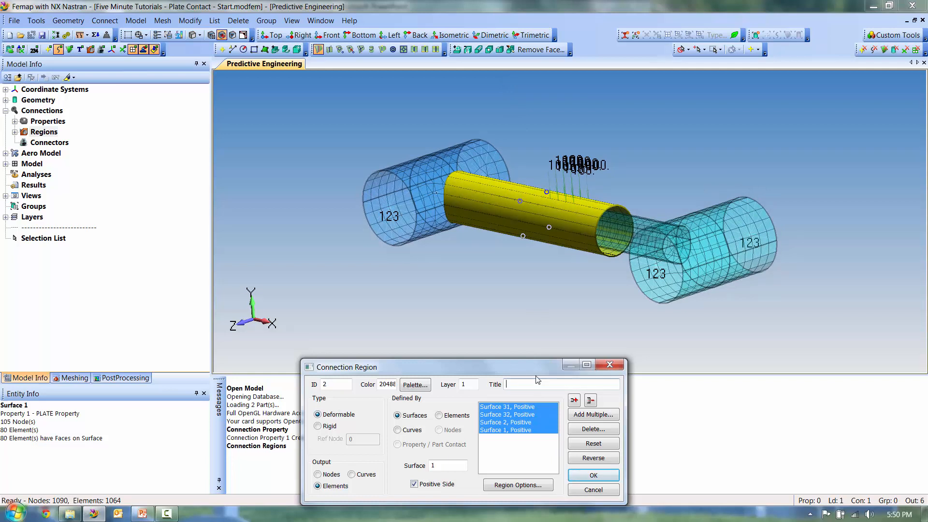
type("Outer")
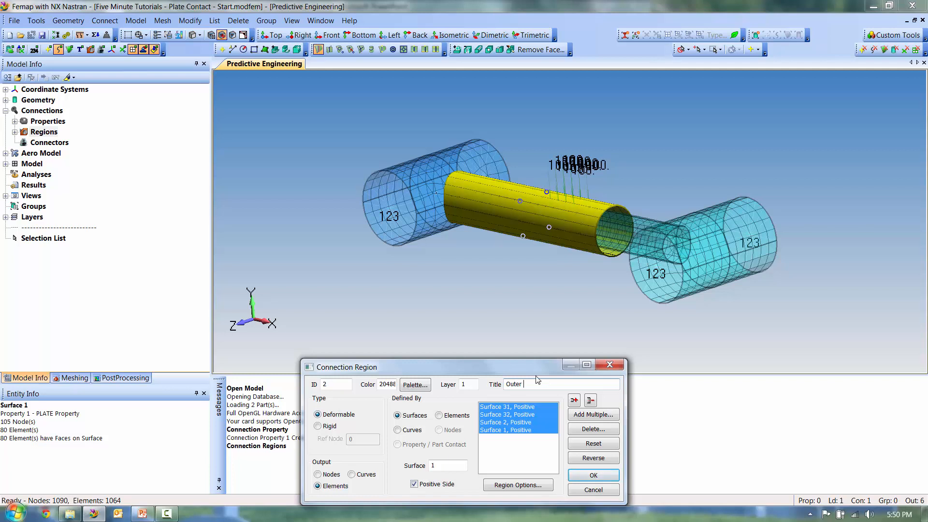
type("Tube")
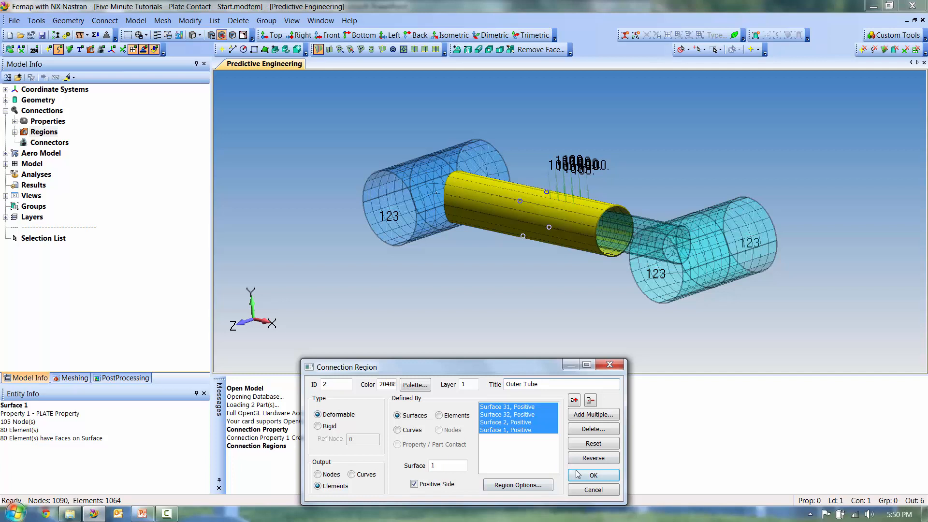
left_click(593, 474)
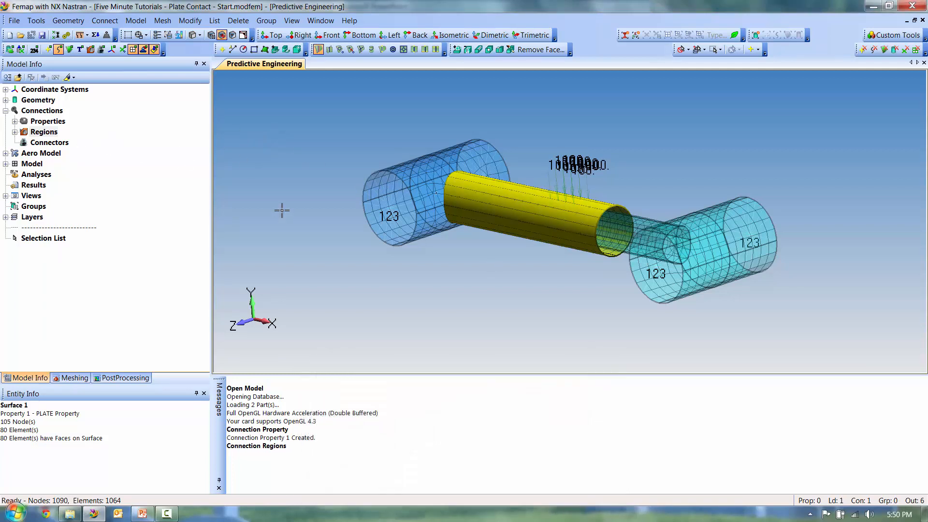
- Show the Inner Tube region expanded on the model, toggling transparency to check its surfaces
left_click(15, 132)
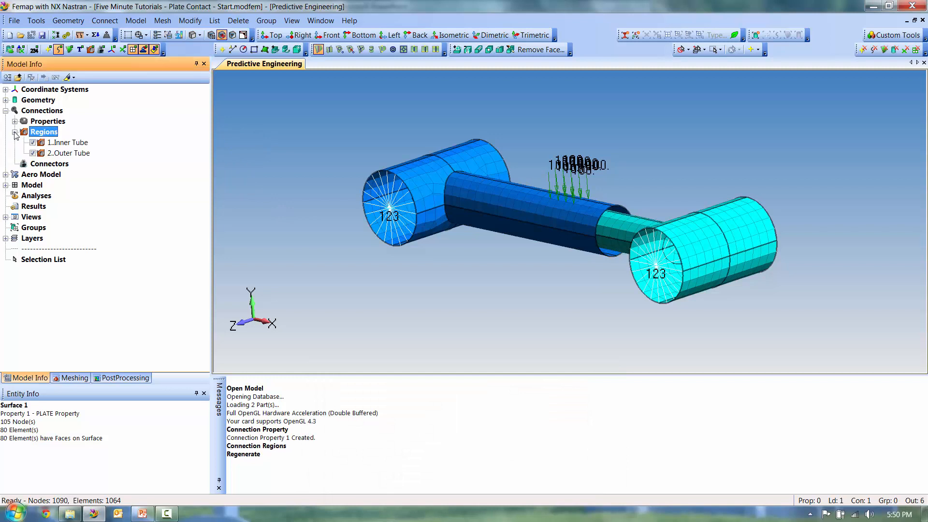
right_click(67, 143)
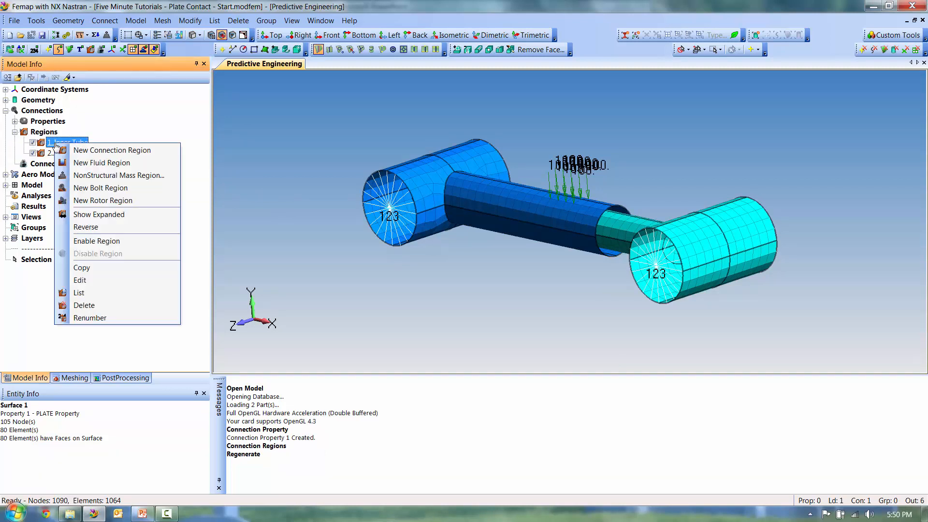
left_click(99, 215)
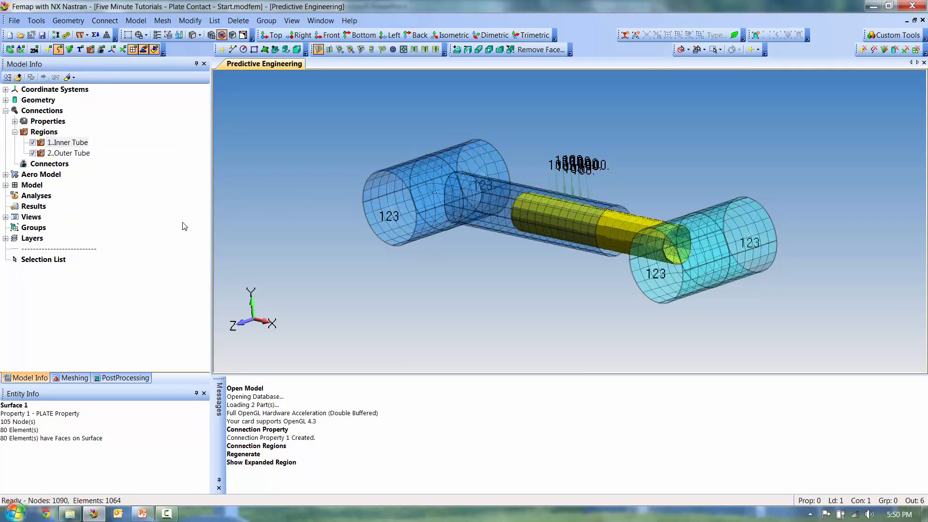
left_click(201, 35)
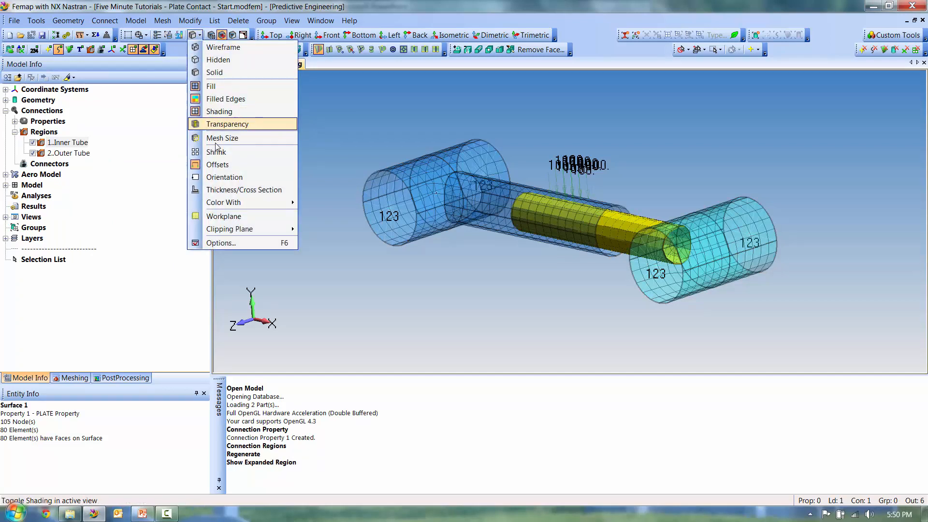
right_click(67, 142)
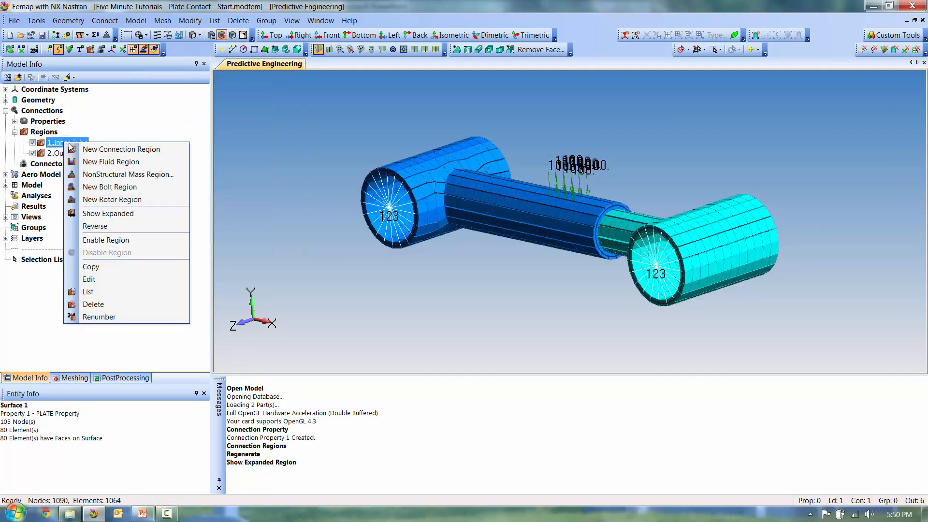
left_click(108, 213)
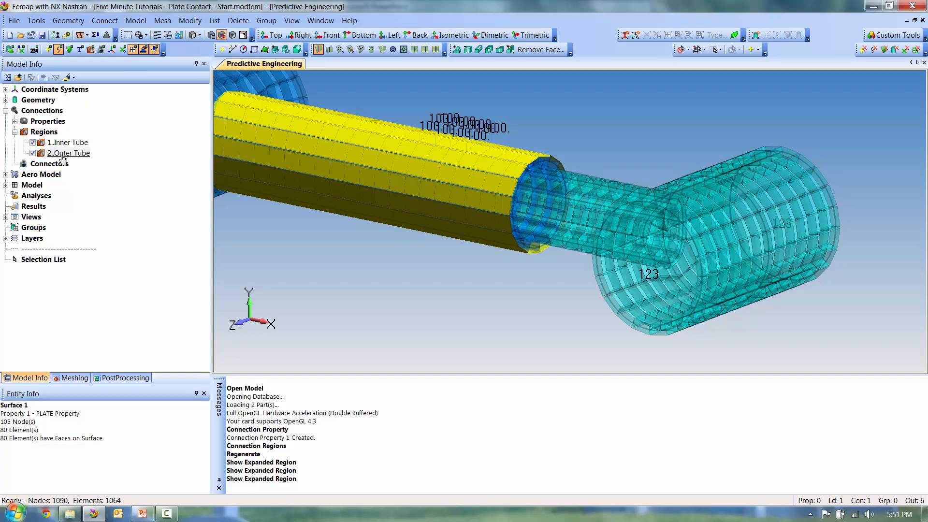
- Reverse the contact side of region 2, Outer Tube
right_click(67, 153)
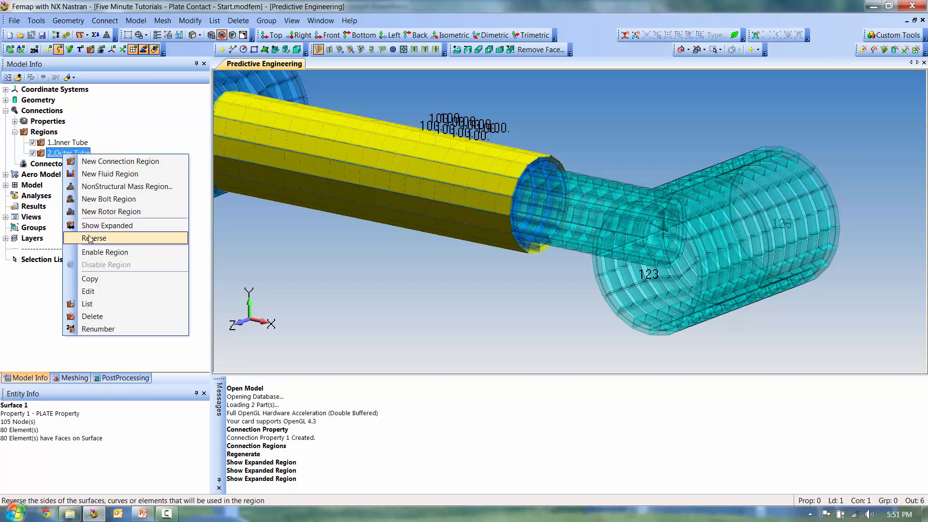
left_click(94, 237)
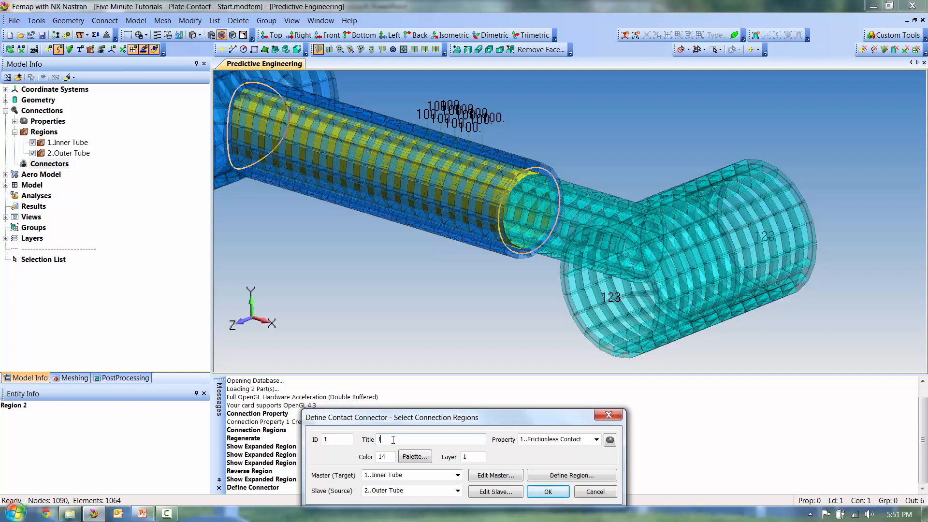
- Create connector 'Inner to Outer' and submit a new static NX Nastran analysis set
type("Inner to O")
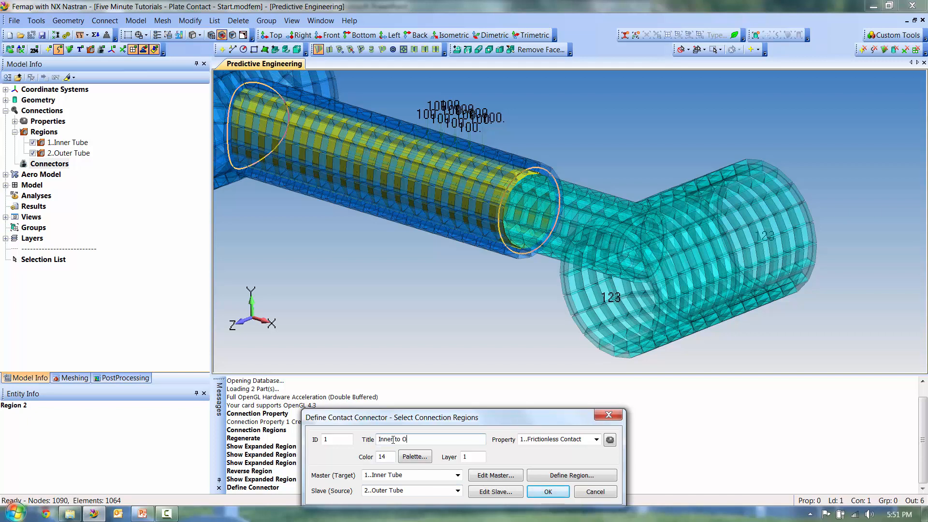
left_click(546, 491)
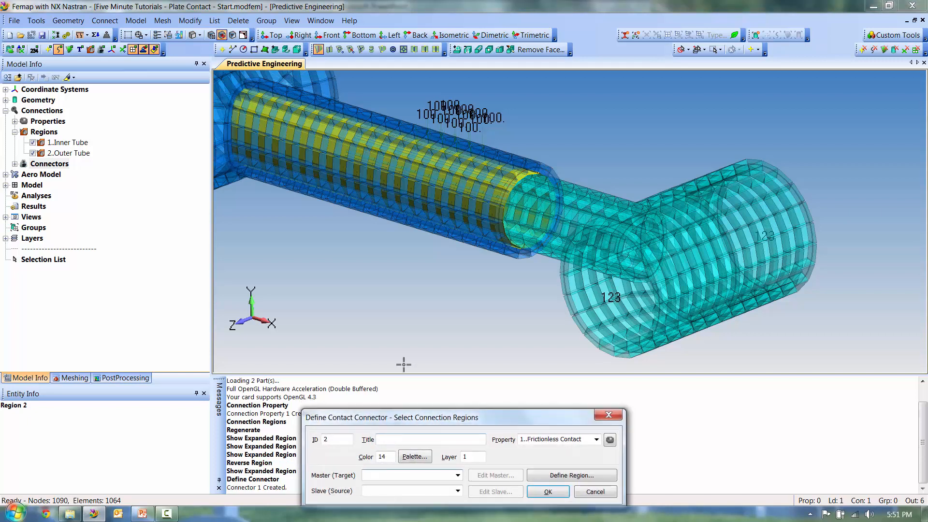
left_click(546, 490)
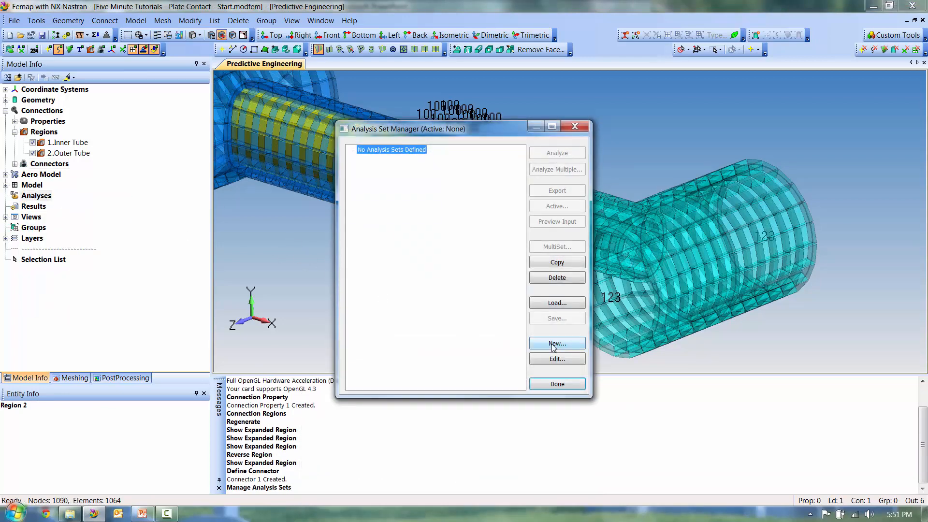
left_click(556, 344)
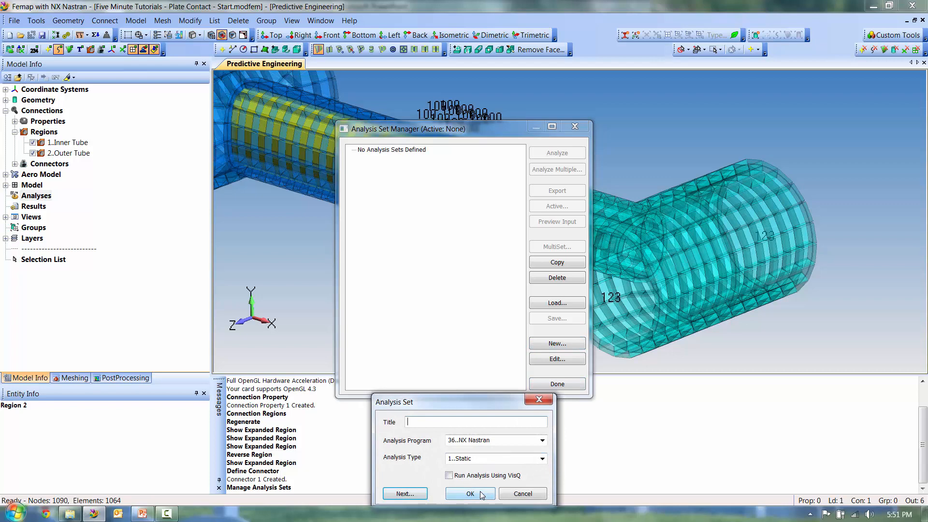
left_click(470, 493)
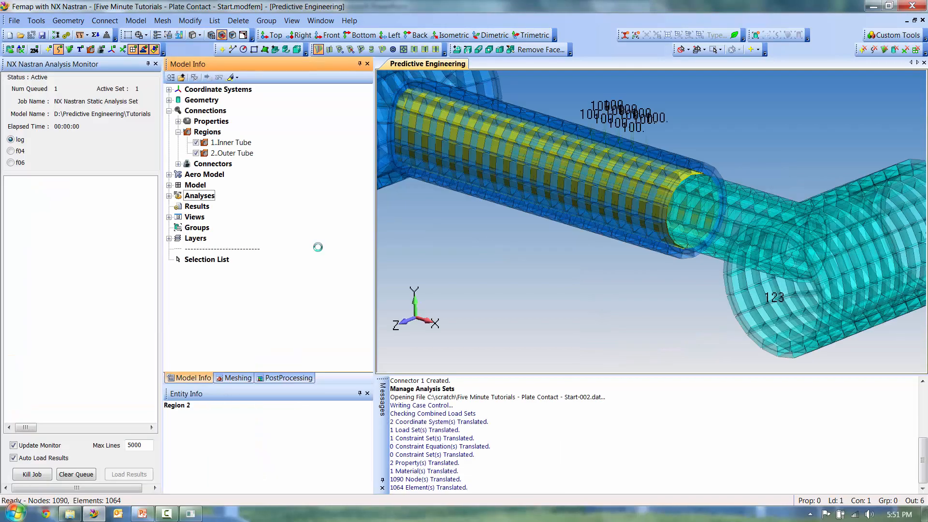
mouse_move(521, 256)
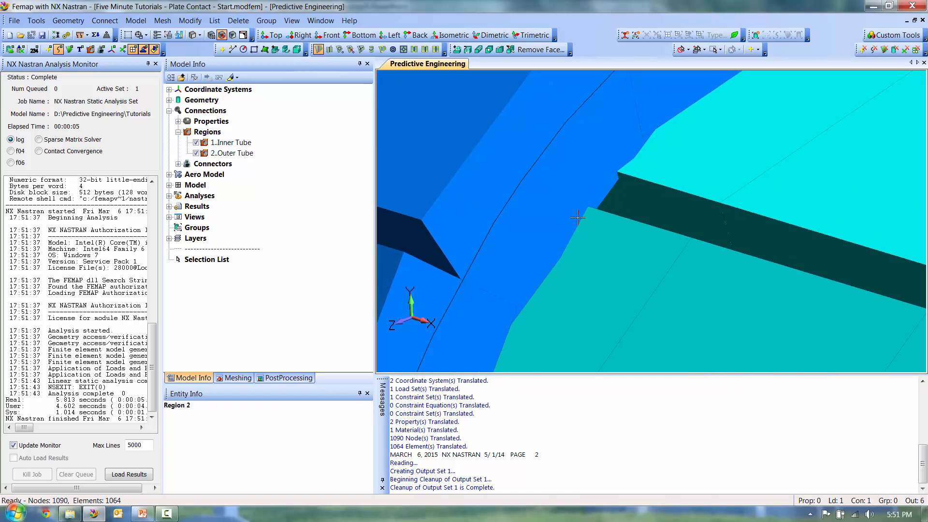
mouse_move(197, 206)
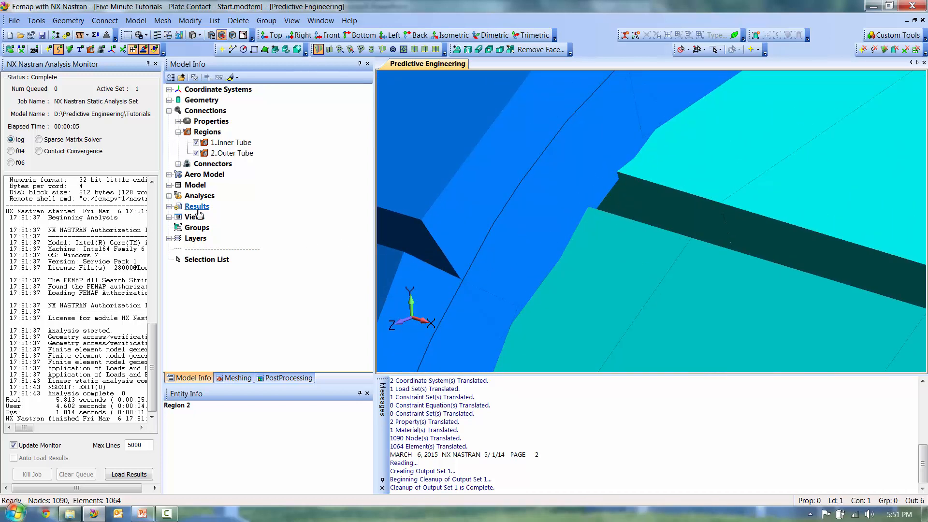
- Contour NX NASTRAN Case 1 von Mises stress, animate it, then return to the undeformed view
left_click(196, 205)
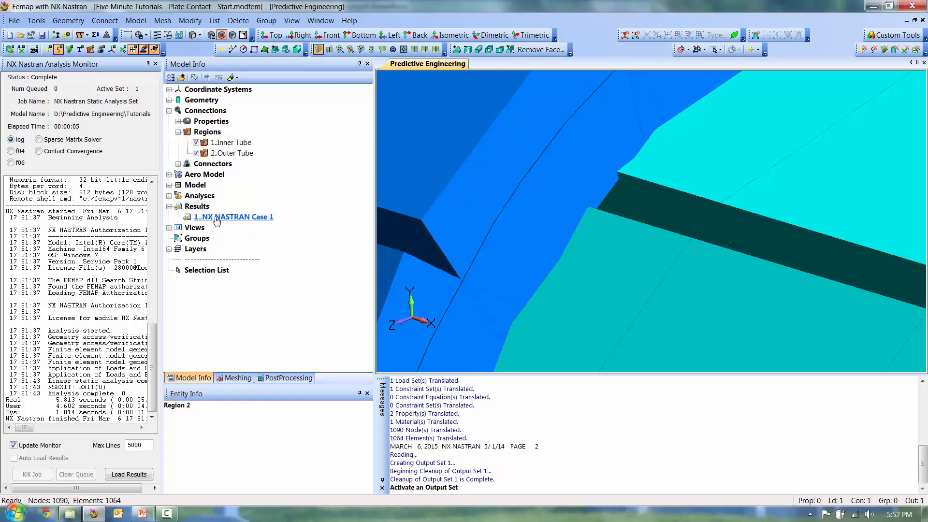
right_click(233, 216)
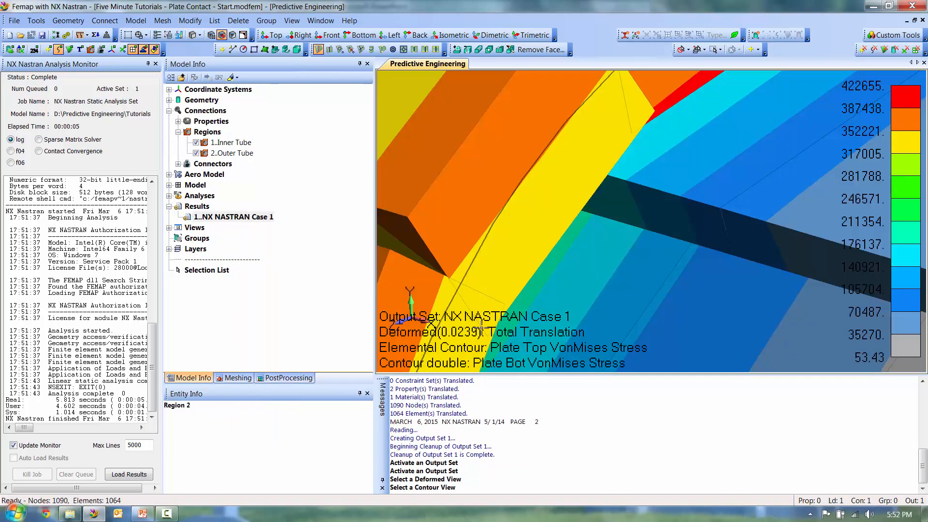
mouse_move(596, 138)
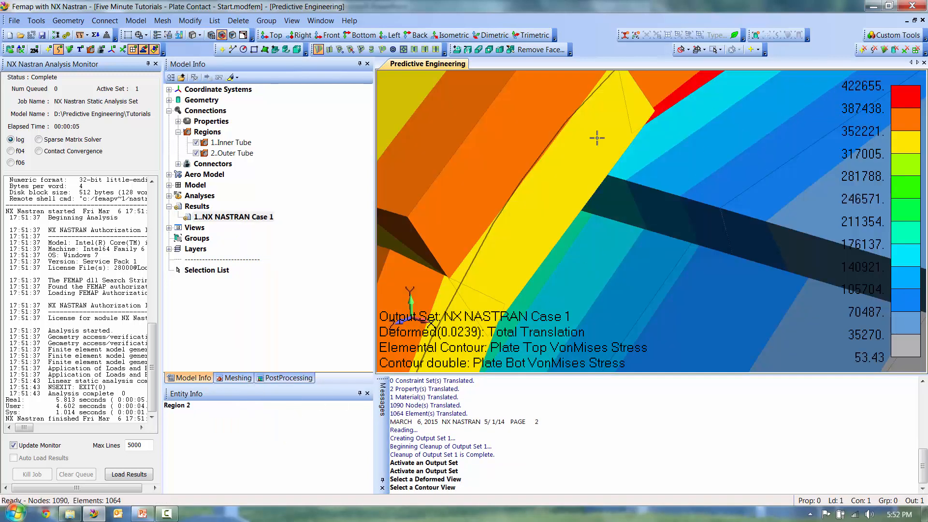
right_click(233, 216)
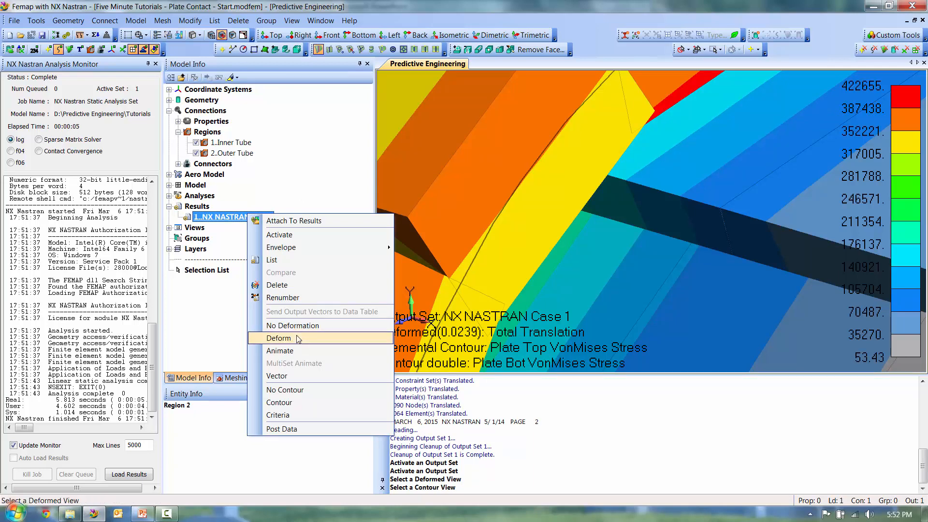
left_click(279, 338)
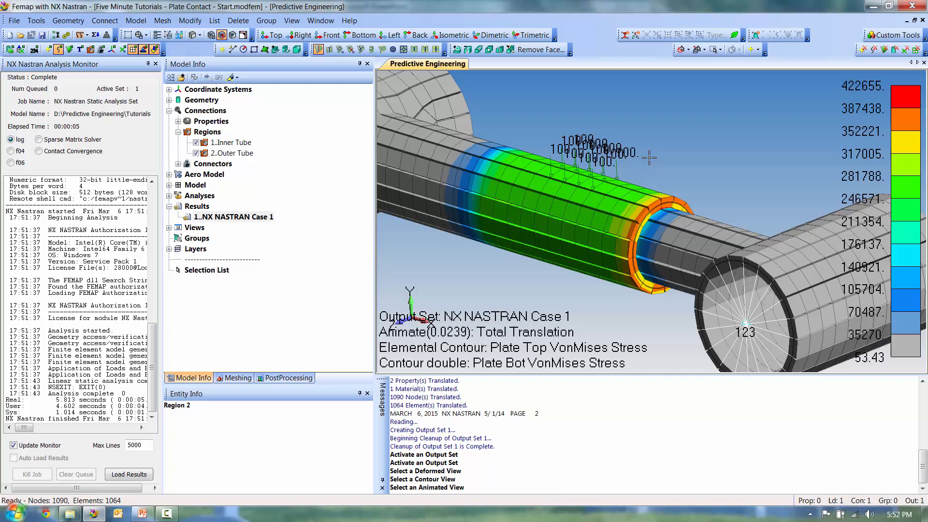
left_click(233, 217)
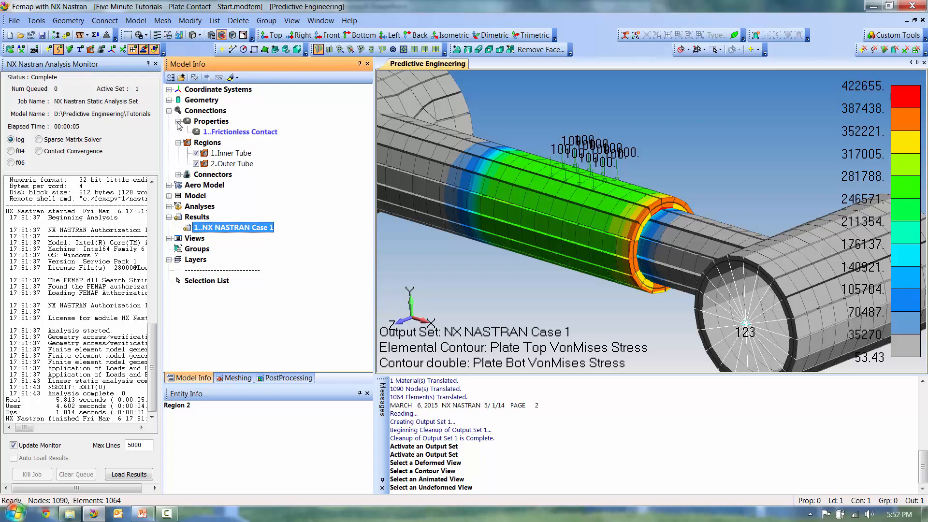
- Edit Frictionless Contact to use Initial Penetration 3..Zero Gap/Penetration
right_click(240, 131)
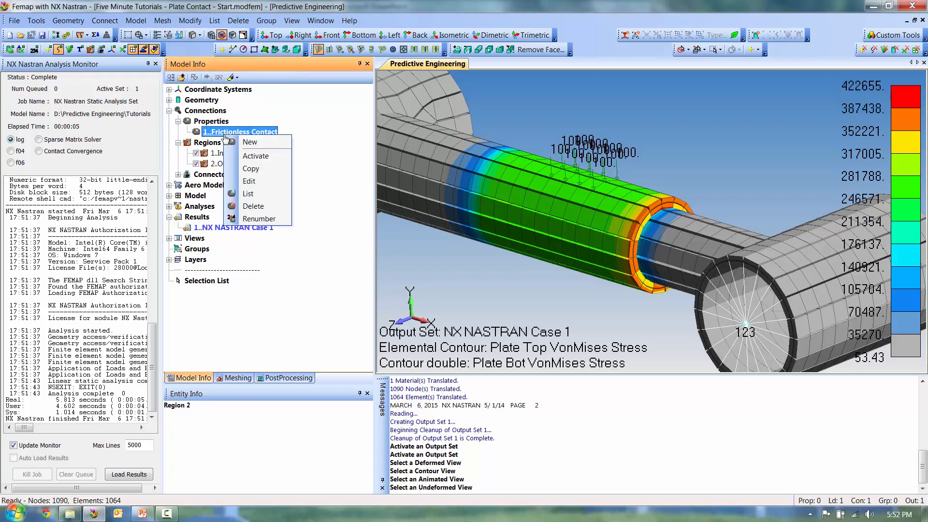
left_click(248, 181)
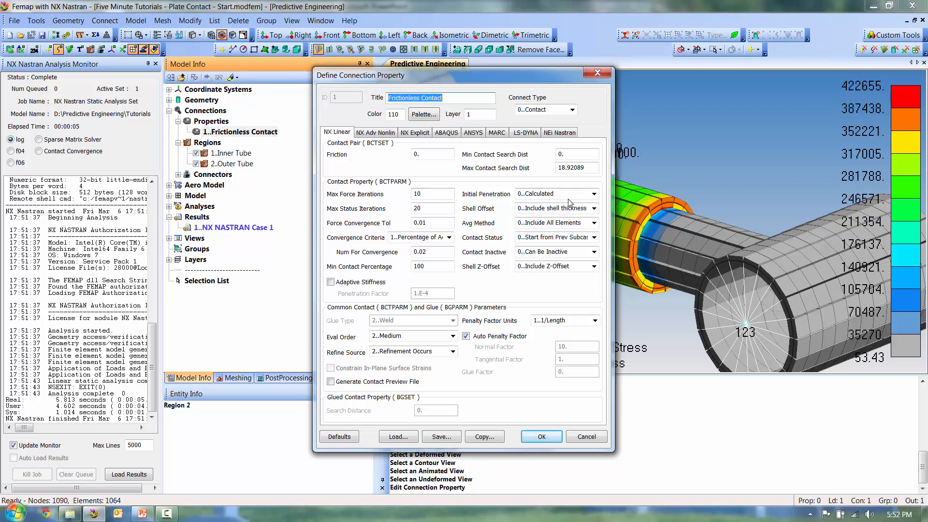
left_click(593, 193)
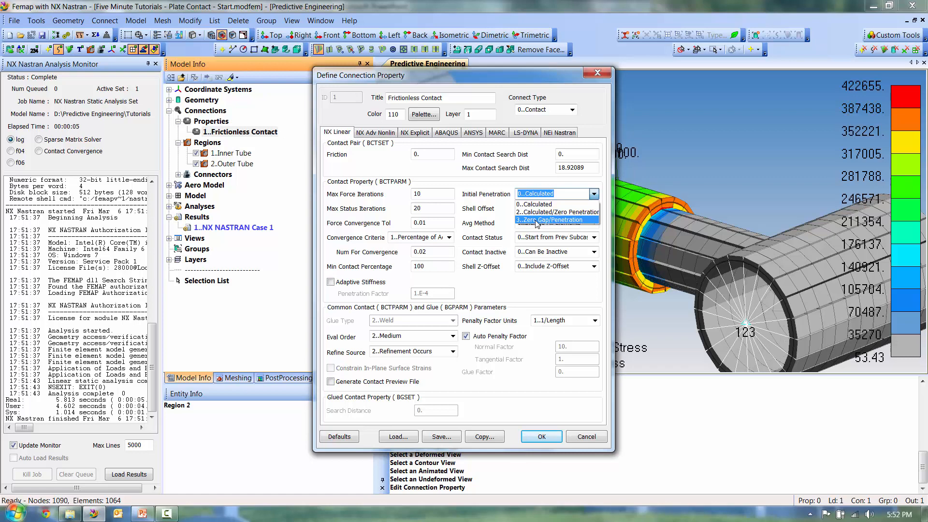
left_click(554, 220)
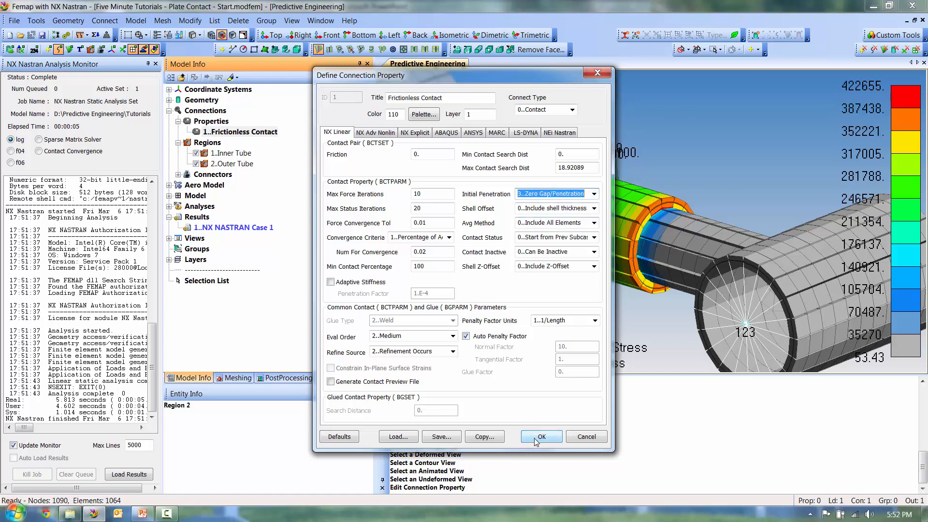
left_click(539, 436)
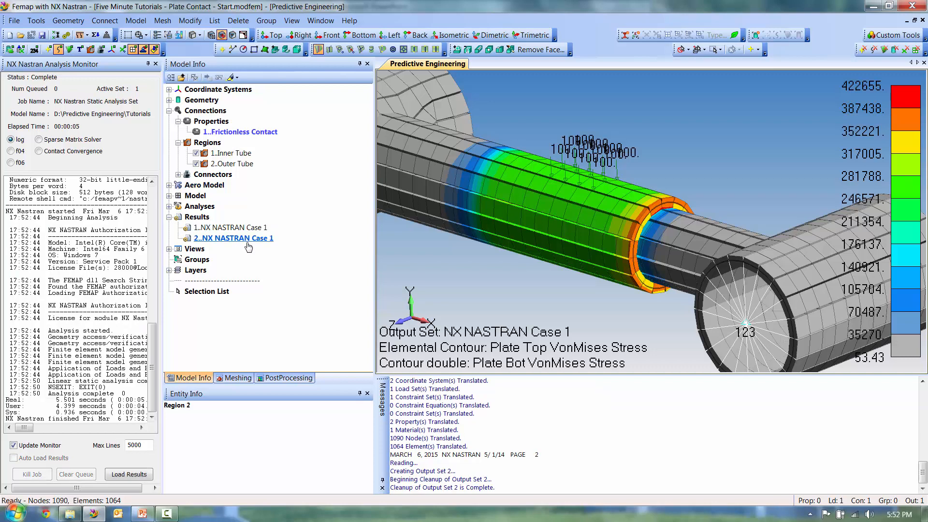
- Activate results set 2..NX NASTRAN Case 1 to display its stress contour
double_click(233, 237)
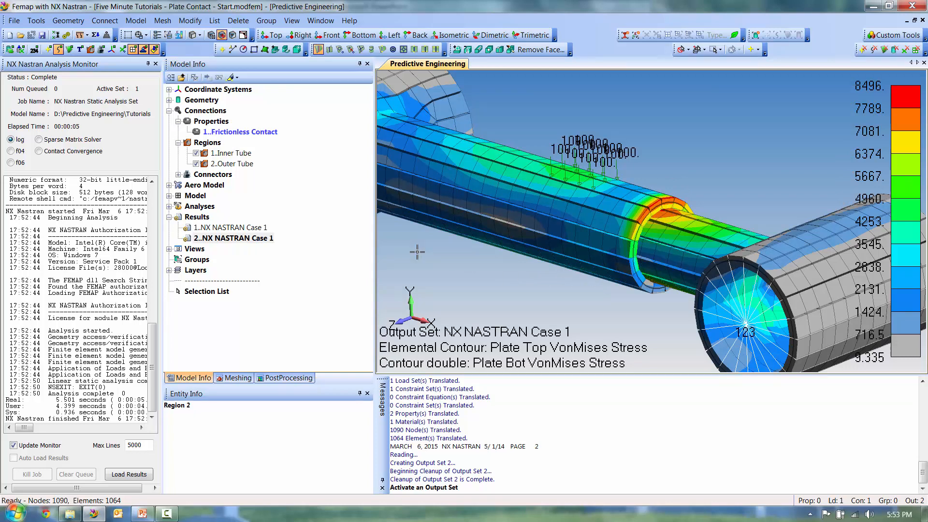
- Display the results as a Deformed shape with the actual deformation scaled by 100
left_click(288, 378)
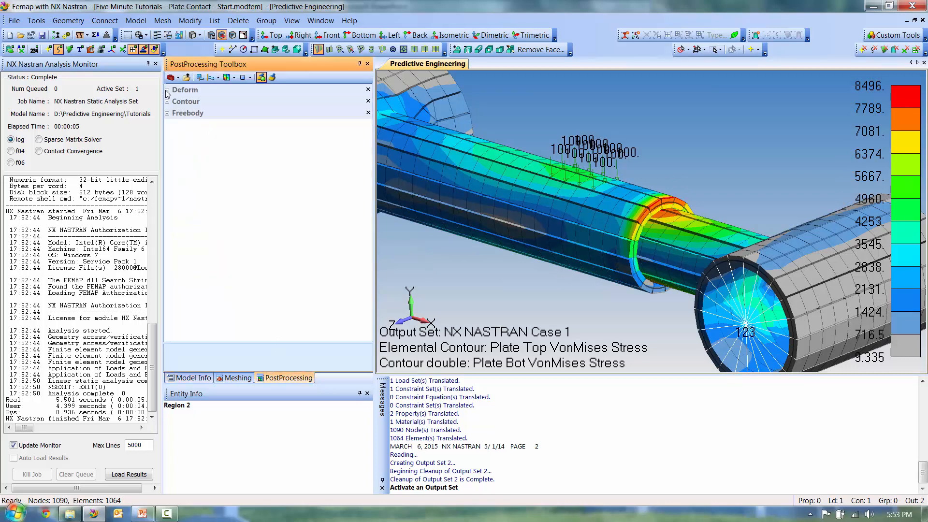
left_click(167, 89)
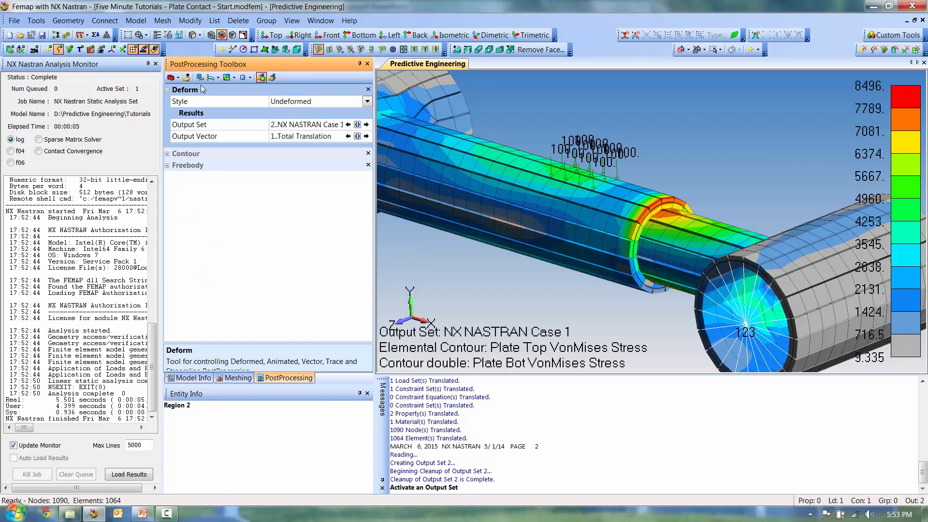
left_click(318, 101)
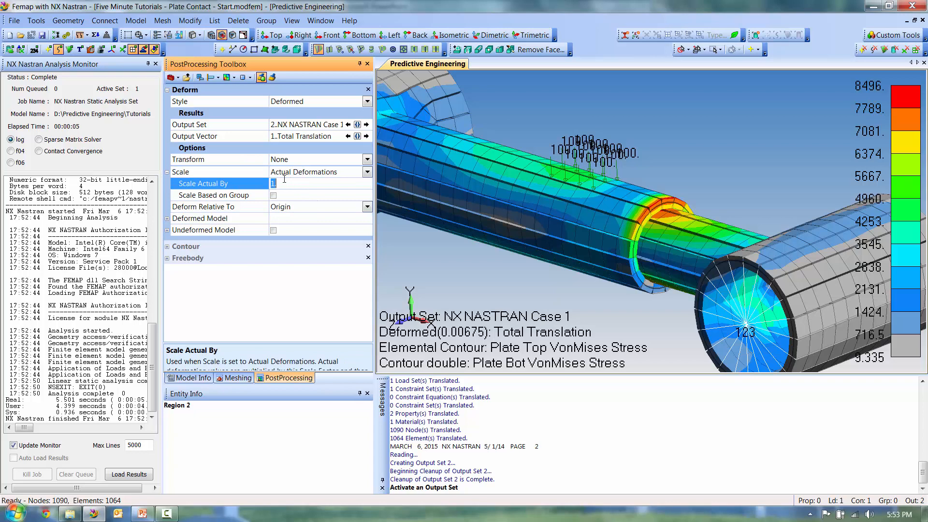
type("100")
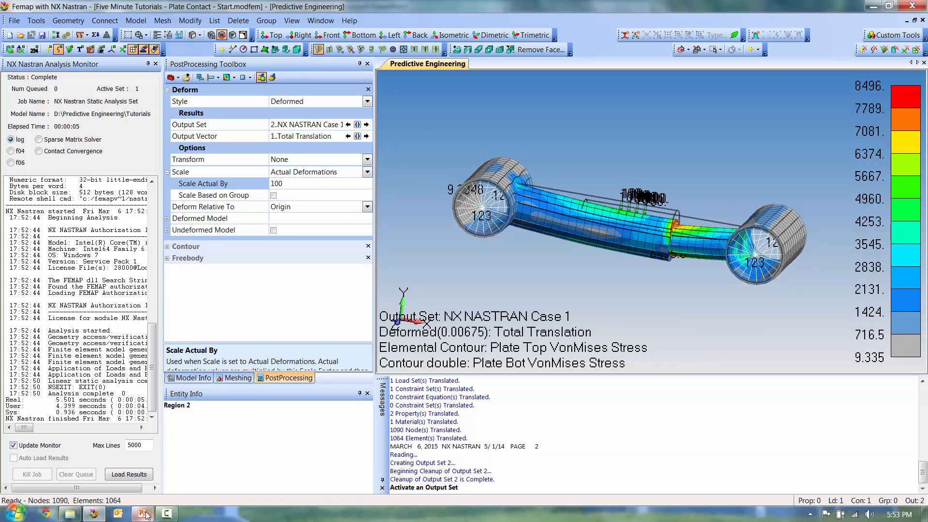
mouse_move(143, 513)
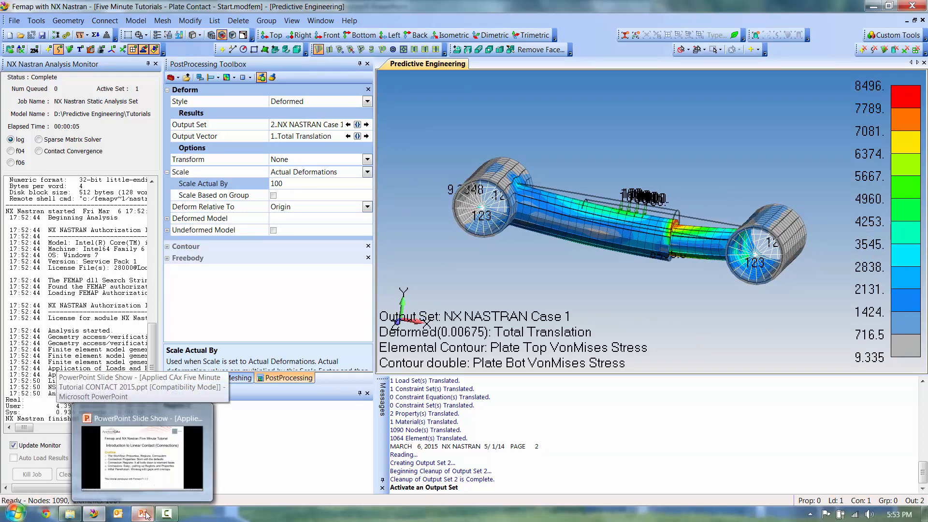